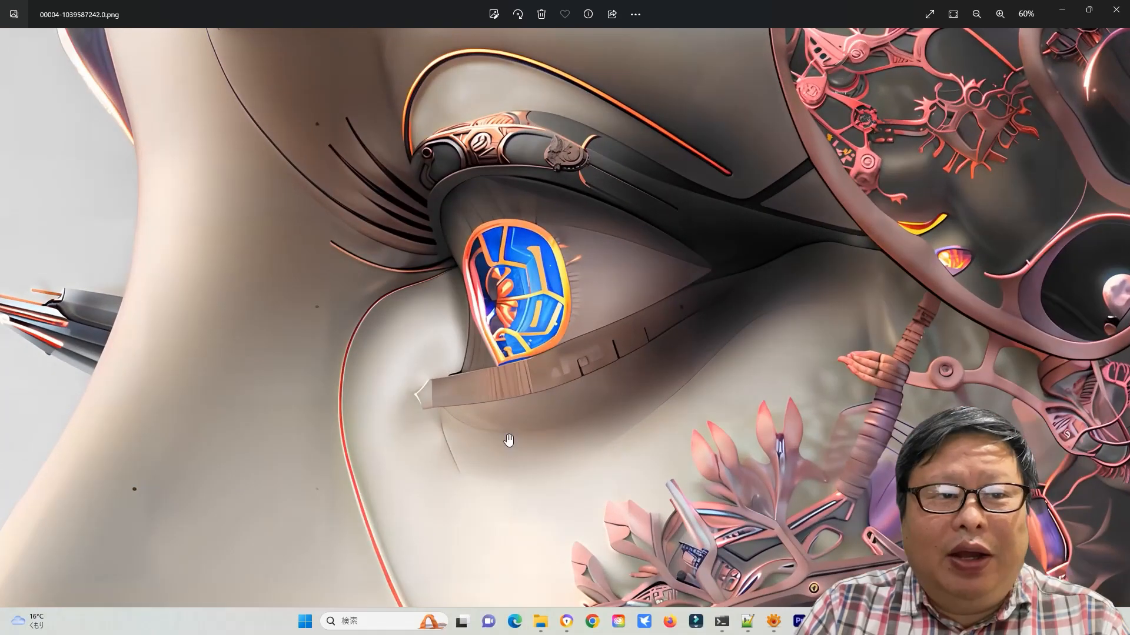
Switch from the Photos close-up of the cyborg eye to the Stable Diffusion txt2img page.
{"action": "left_click", "coordinate": [1000, 14]}
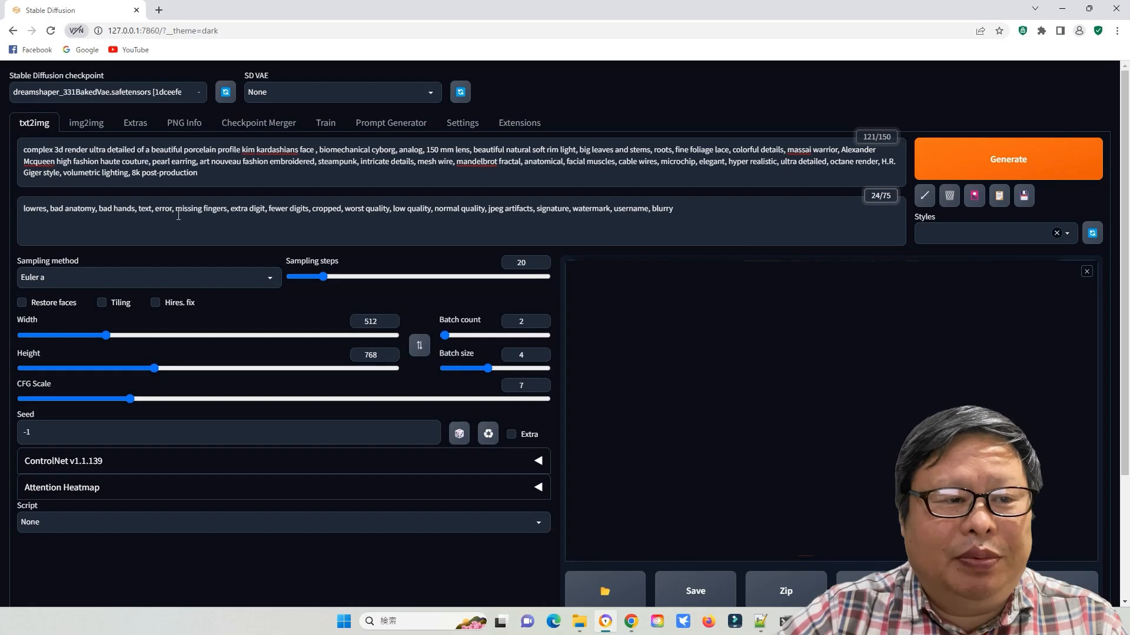
Send the generated cyborg profile to img2img at 1024×1536 output size.
{"action": "left_click", "coordinate": [156, 302]}
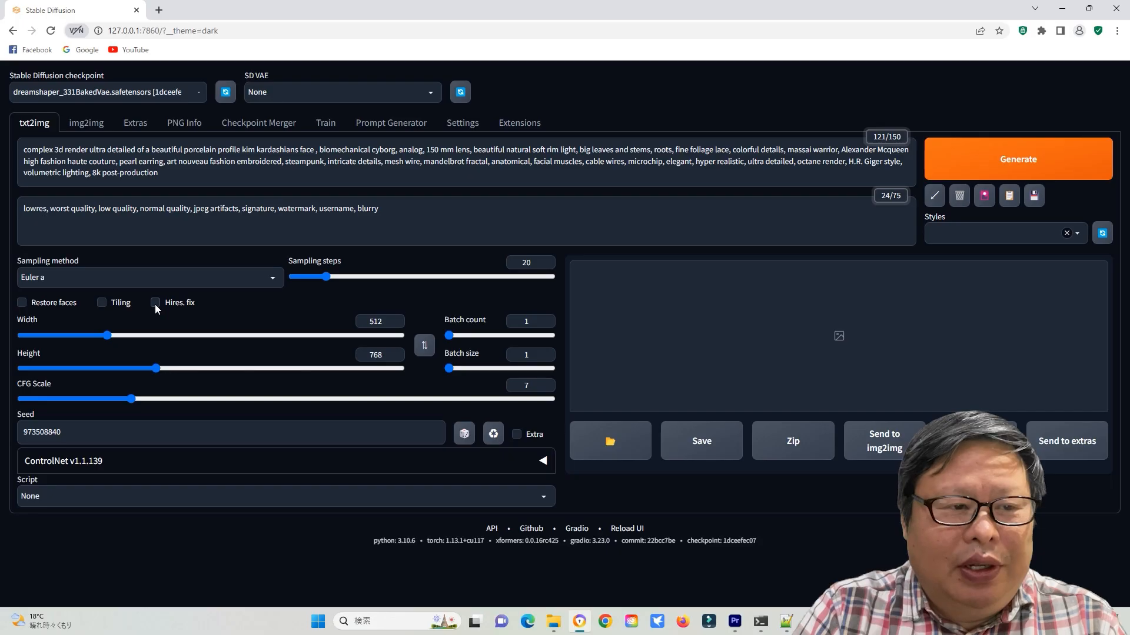
{"action": "left_click", "coordinate": [155, 302]}
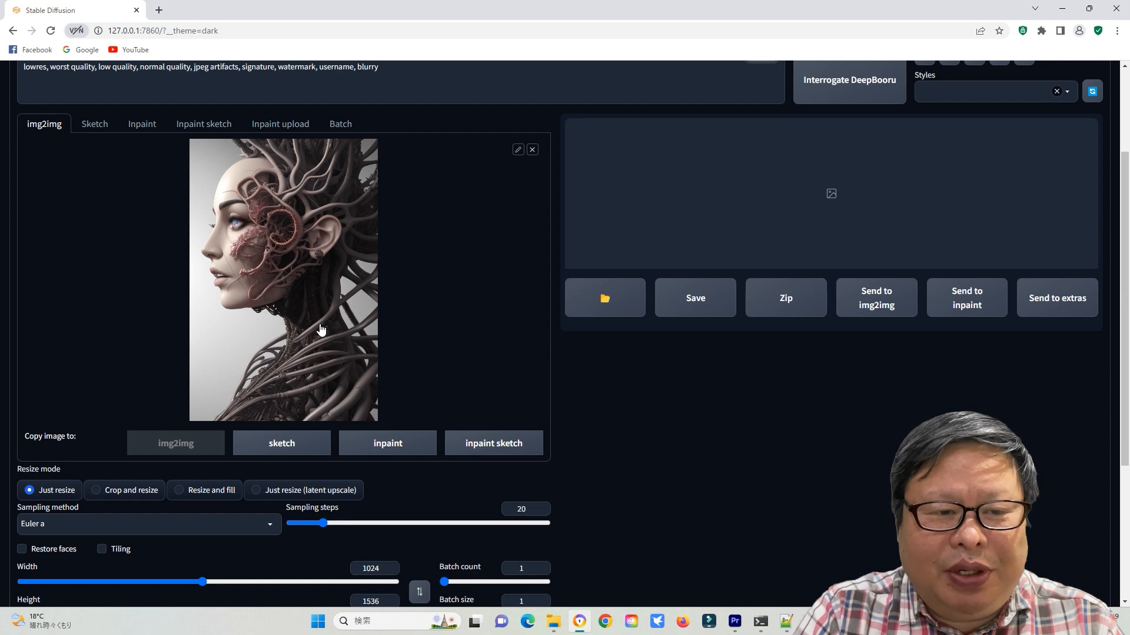
Set denoising strength 0.15, reset the seed to -1 and reach the ControlNet panel.
{"action": "scroll", "scroll_direction": "down", "scroll_amount": 3}
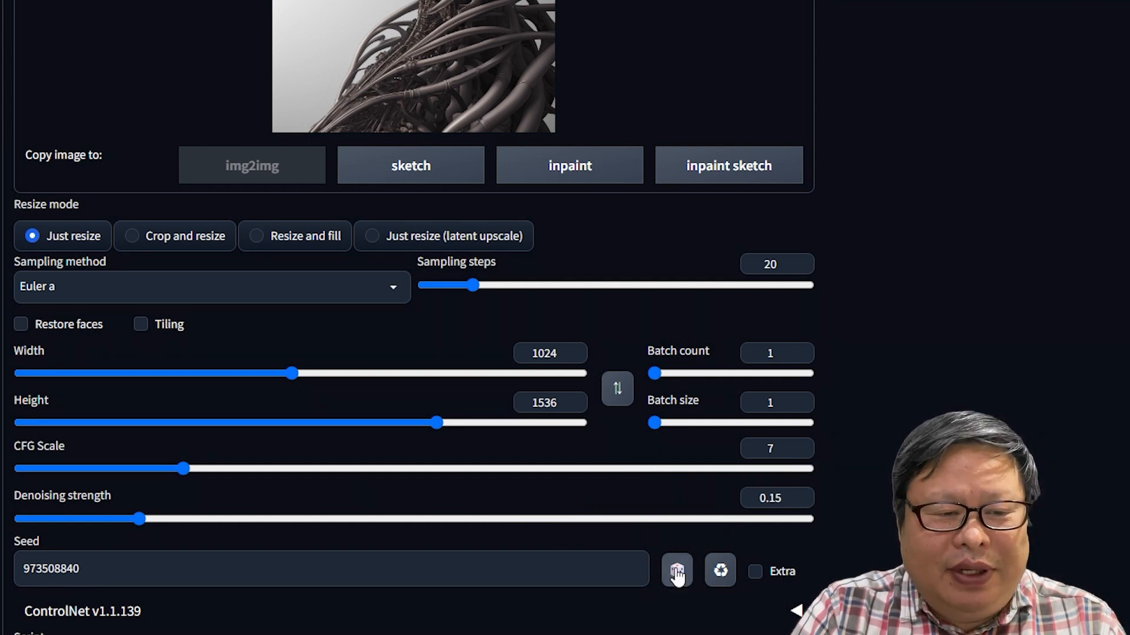
{"action": "left_click", "coordinate": [676, 569]}
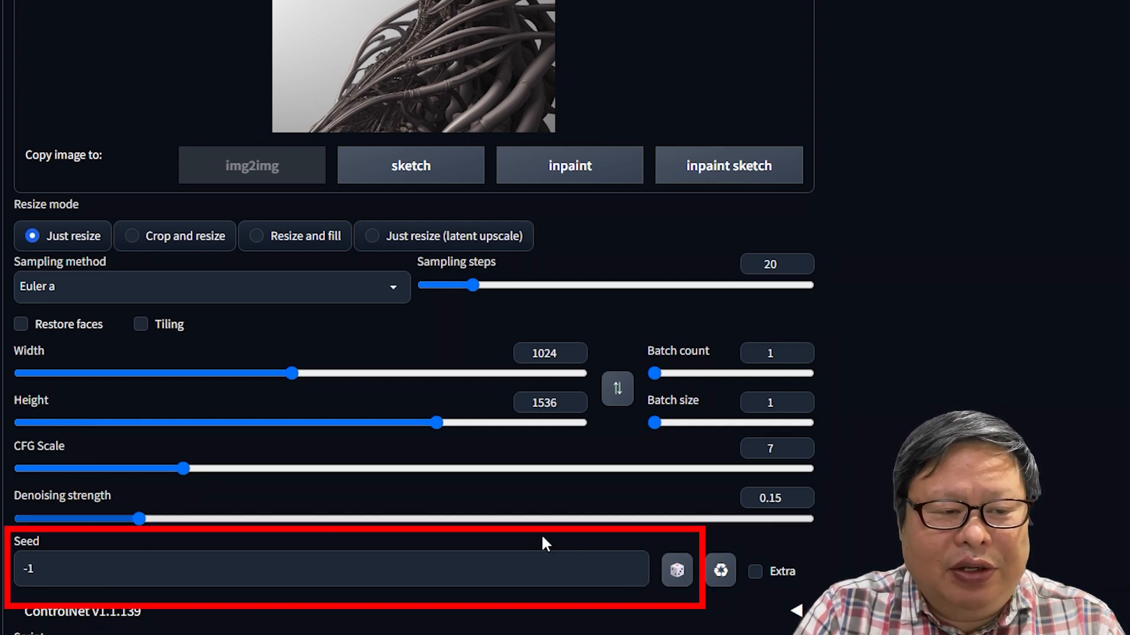
{"action": "scroll", "scroll_direction": "down", "scroll_amount": 3}
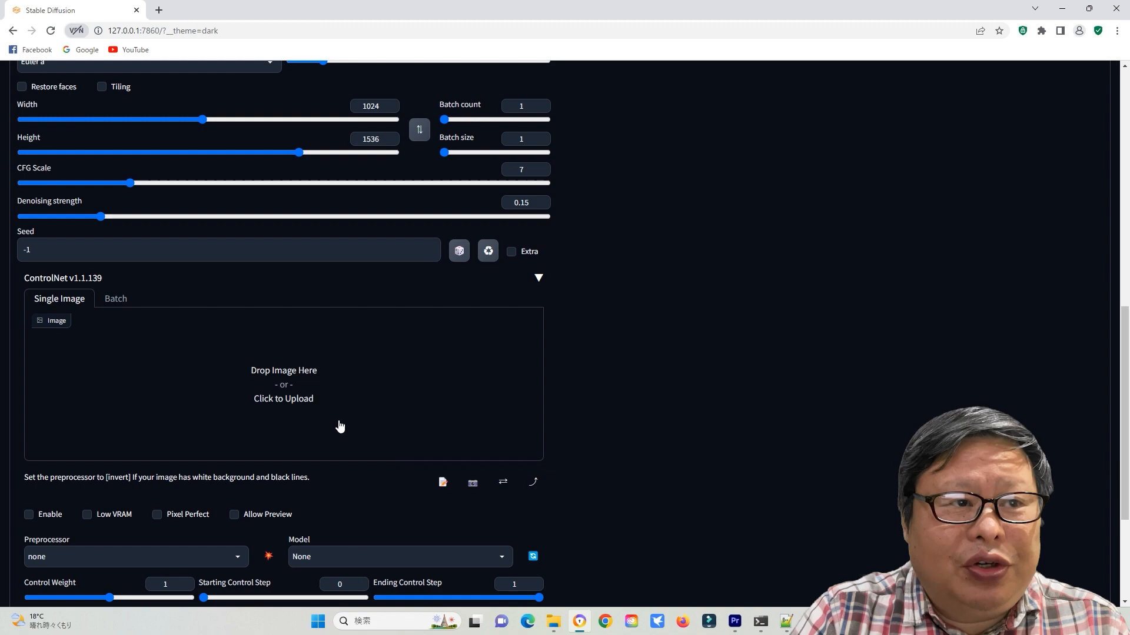
Upload the 00155 cyborg profile image from txt2img-images into ControlNet.
{"action": "left_click", "coordinate": [284, 390]}
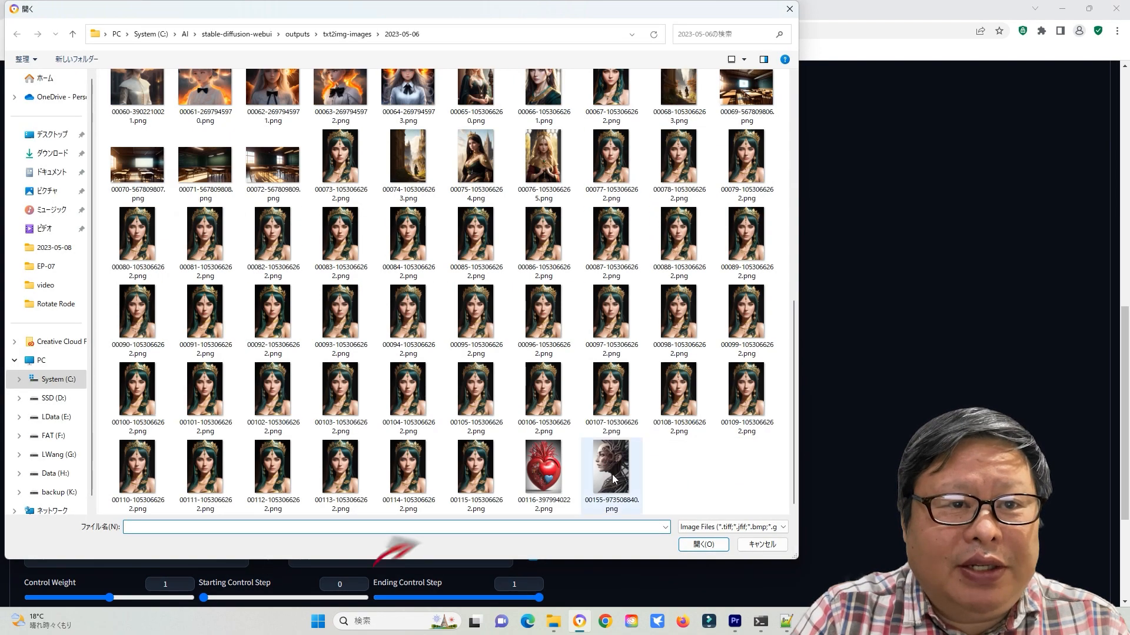
{"action": "mouse_move", "coordinate": [611, 483]}
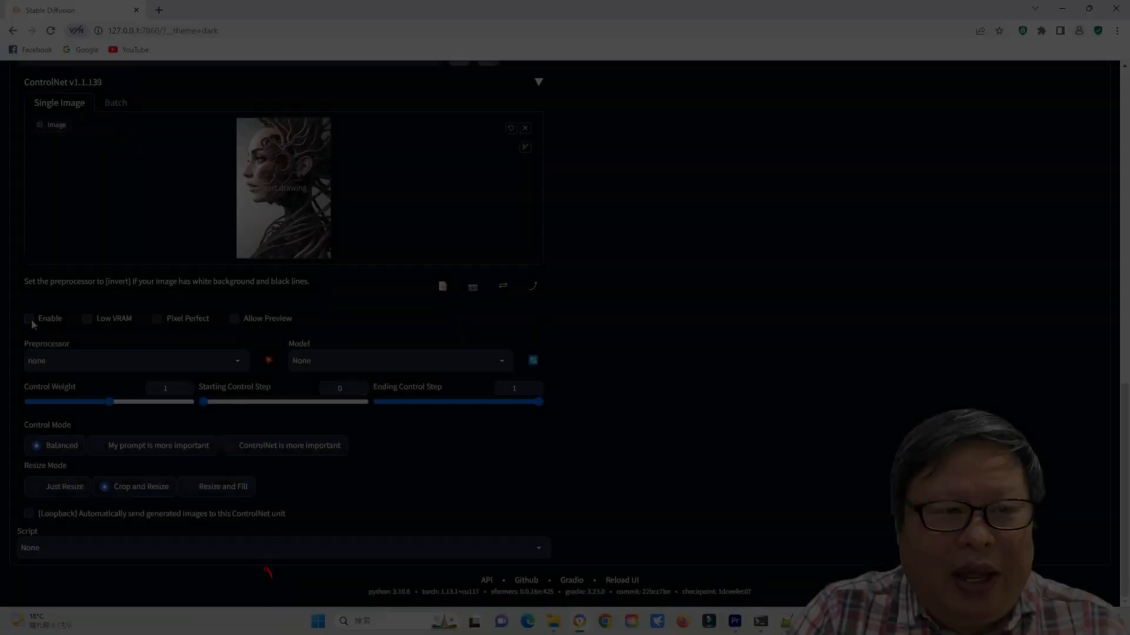
Enable ControlNet with Pixel Perfect, tile_resample preprocessor and control_v11f1e_sd15_tile model.
{"action": "left_click", "coordinate": [28, 319]}
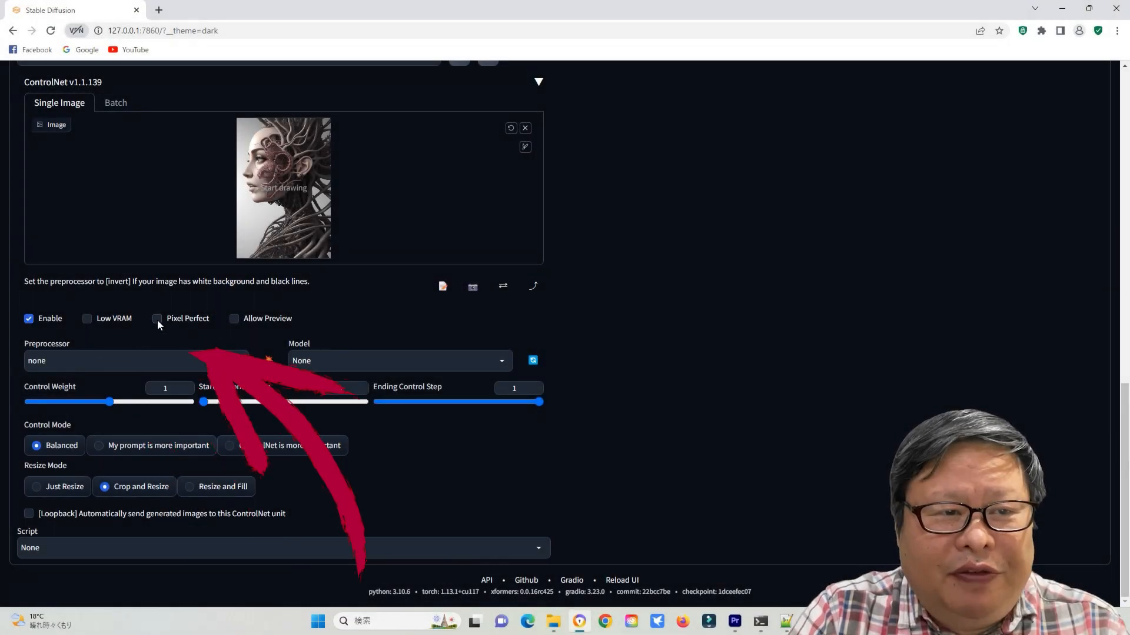
{"action": "left_click", "coordinate": [137, 360]}
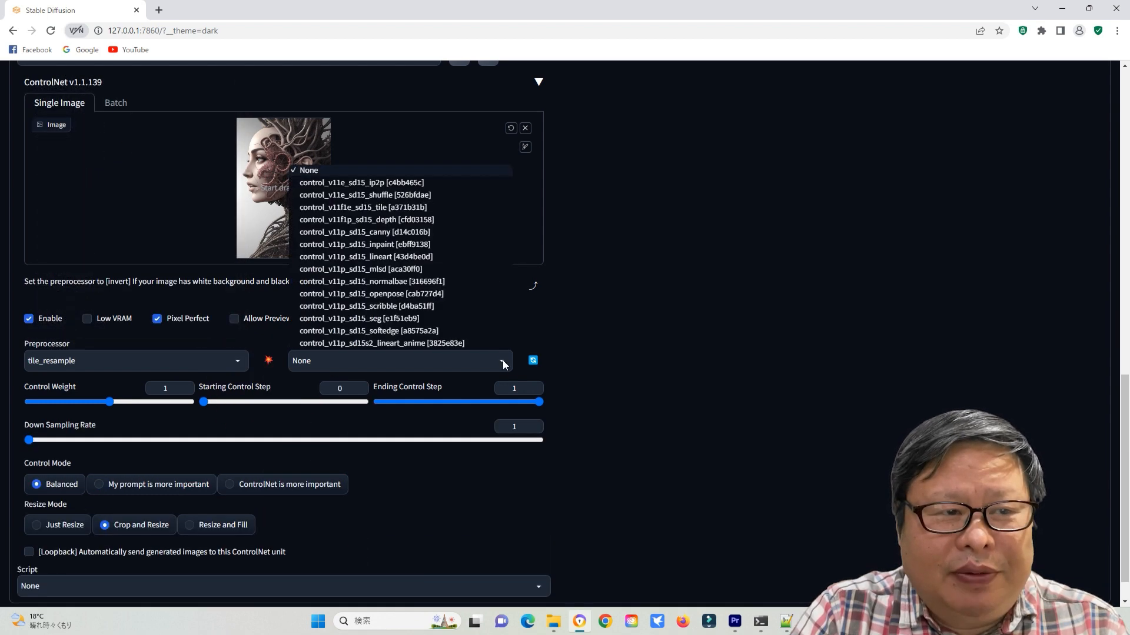
{"action": "left_click", "coordinate": [363, 207]}
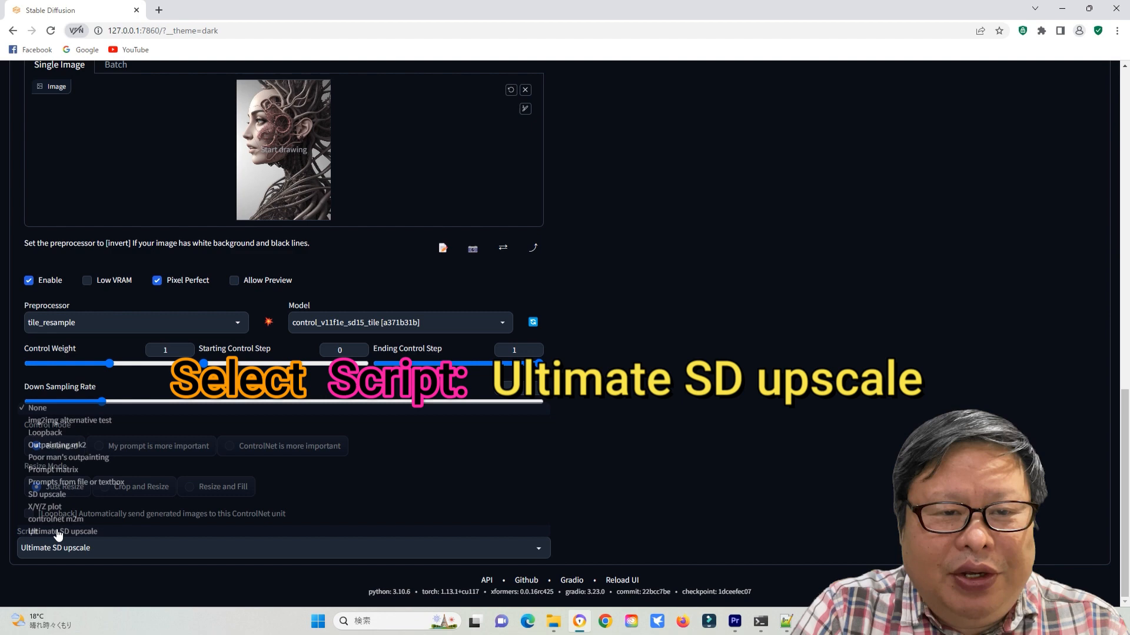
Choose the Ultimate SD upscale script with scale 2 and start generating.
{"action": "left_click", "coordinate": [55, 547]}
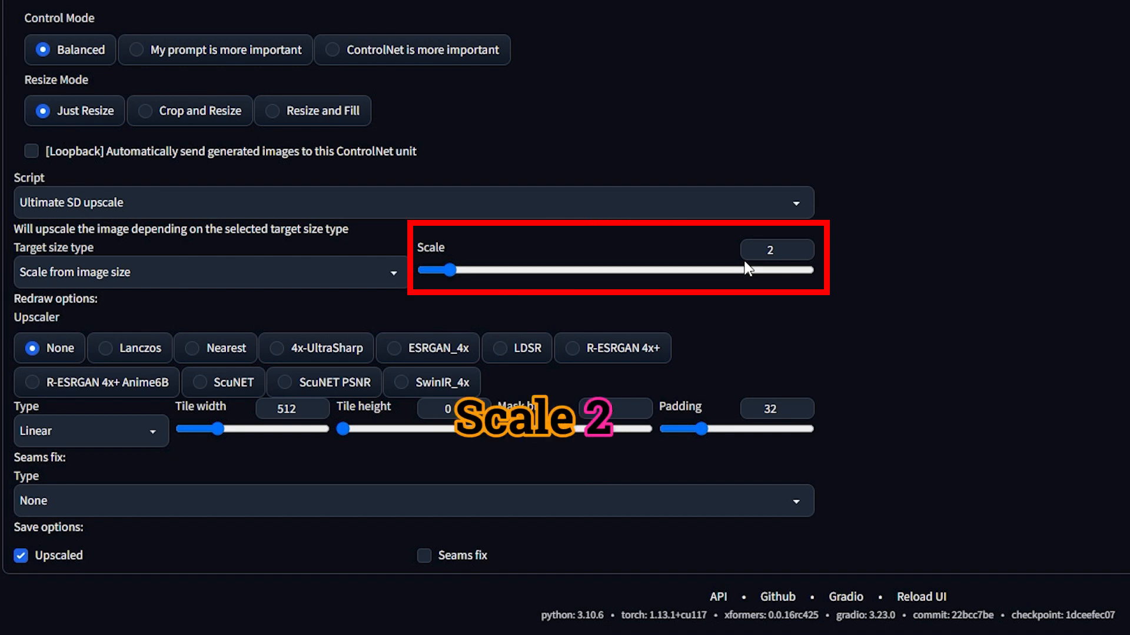
{"action": "left_click", "coordinate": [400, 381]}
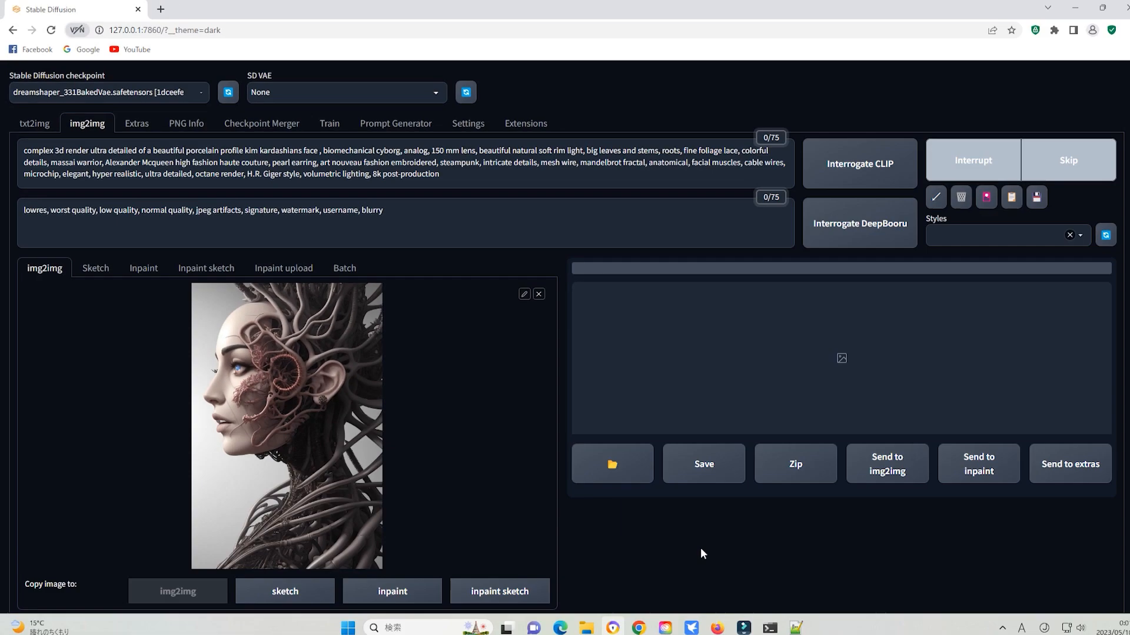
Review the 4096×6144 upscale info and the CUDA out-of-memory error from the next run.
{"action": "scroll", "scroll_direction": "down", "scroll_amount": 3}
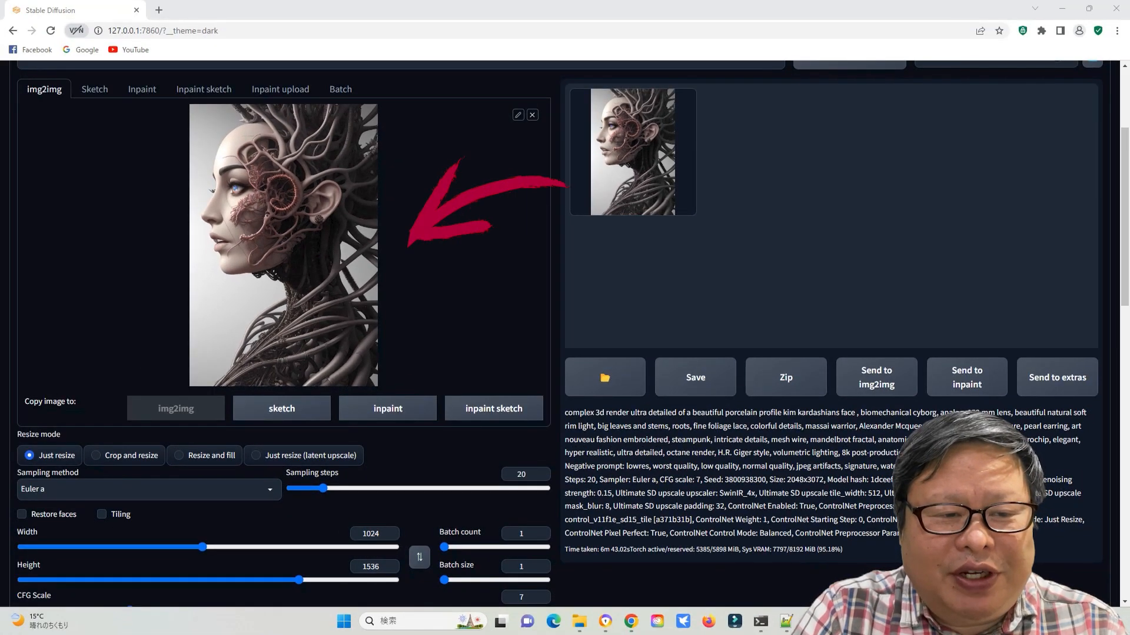
{"action": "scroll", "scroll_direction": "up", "scroll_amount": 3}
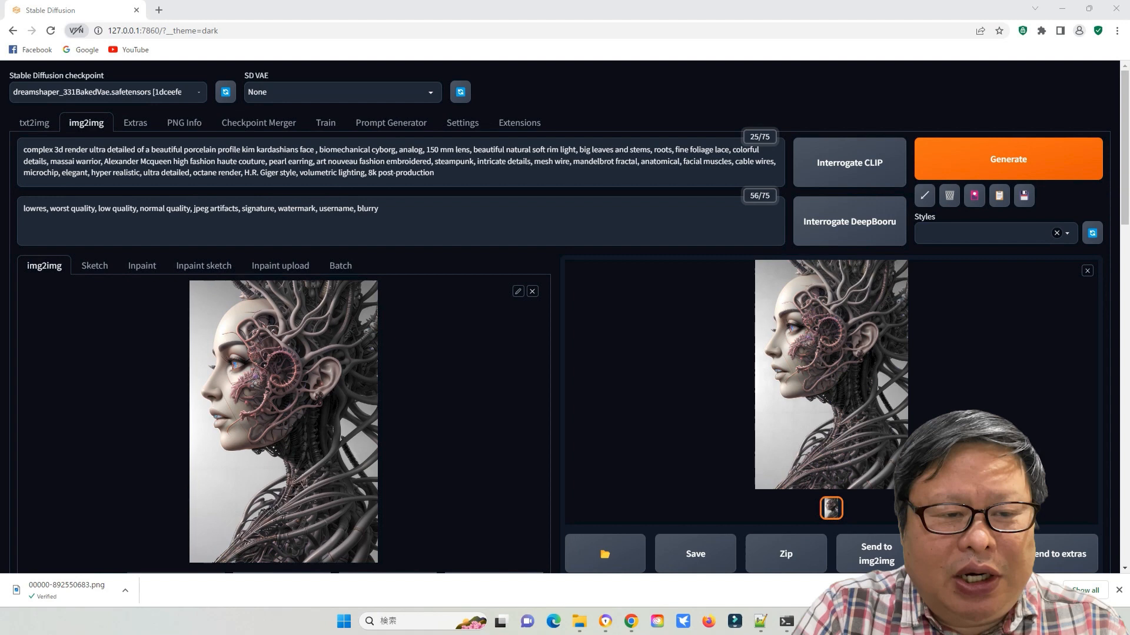
{"action": "scroll", "scroll_direction": "down", "scroll_amount": 3}
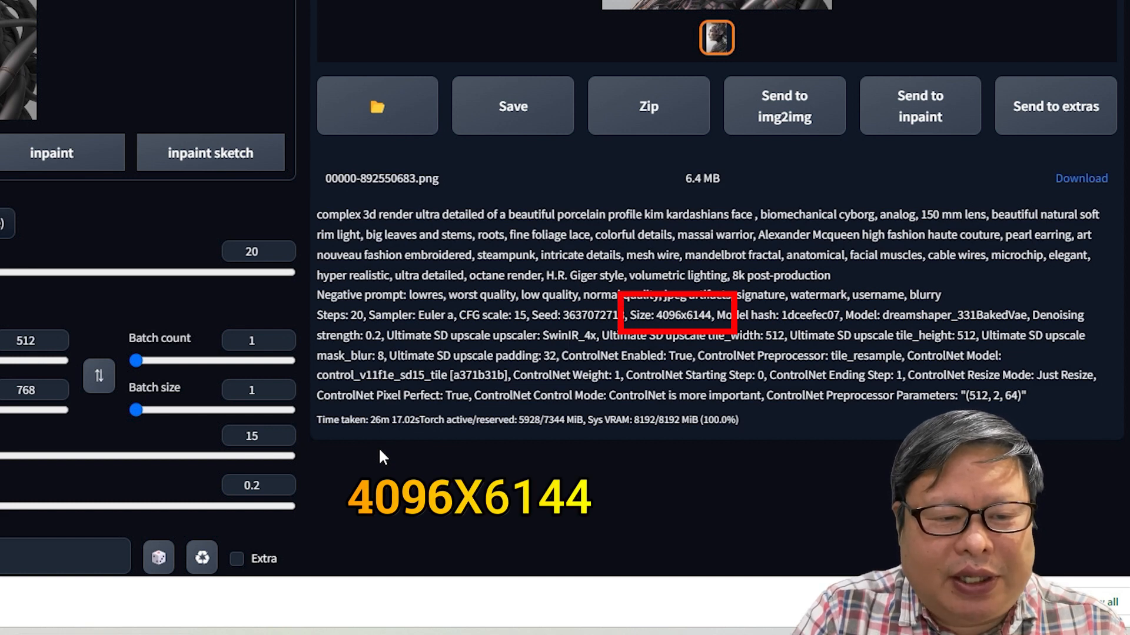
{"action": "scroll", "scroll_direction": "up", "scroll_amount": 3}
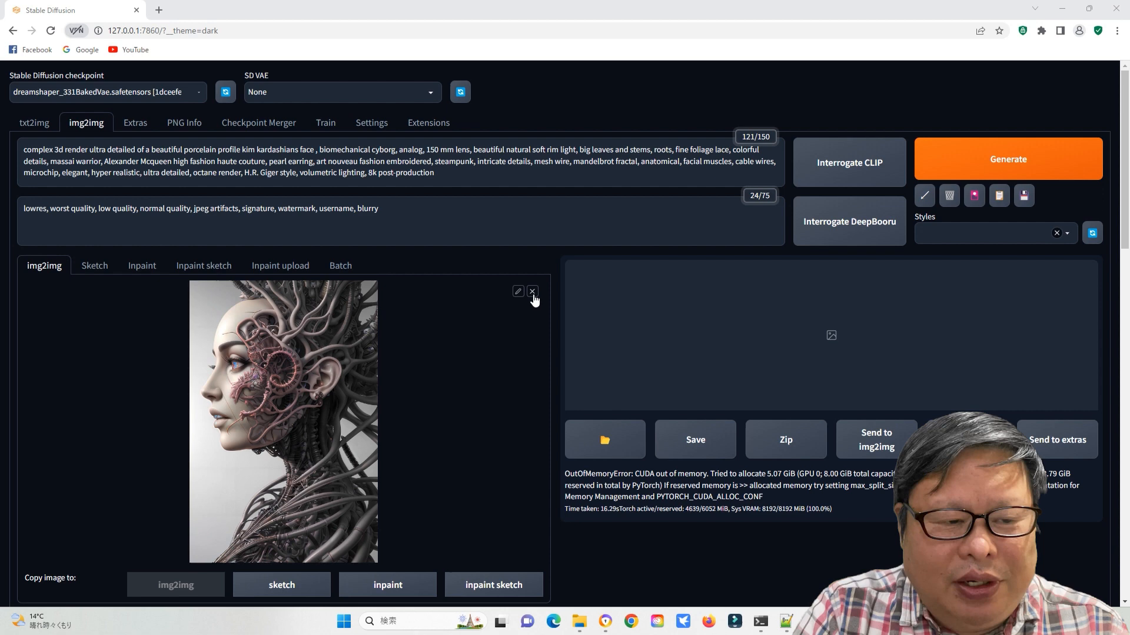
Replace the img2img input with 00000-3637072713.jpg from img2img-images.
{"action": "left_click", "coordinate": [604, 439]}
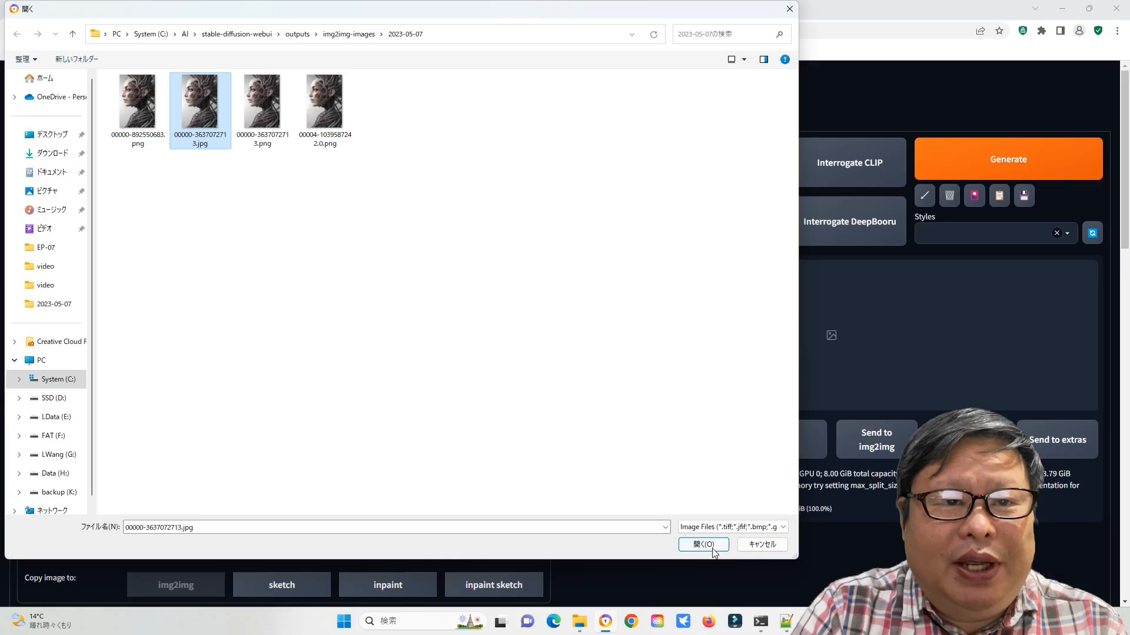
{"action": "left_click", "coordinate": [701, 543]}
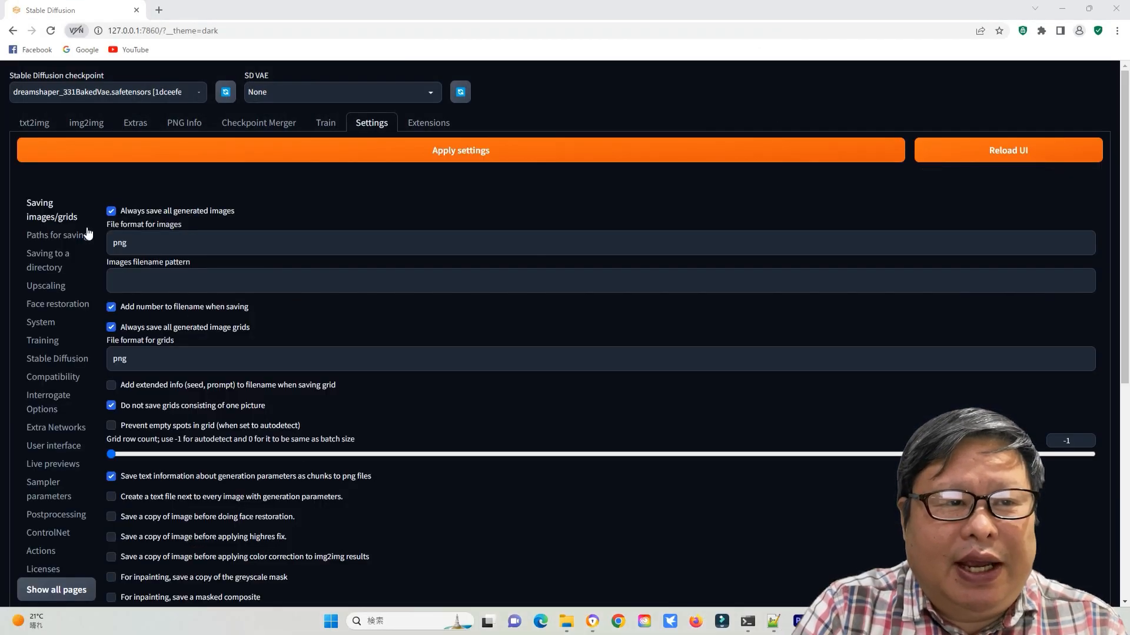
Check the downscaled JPG limits of 20 MB and 4000 px in Settings, then return to img2img.
{"action": "scroll", "scroll_direction": "down", "scroll_amount": 3}
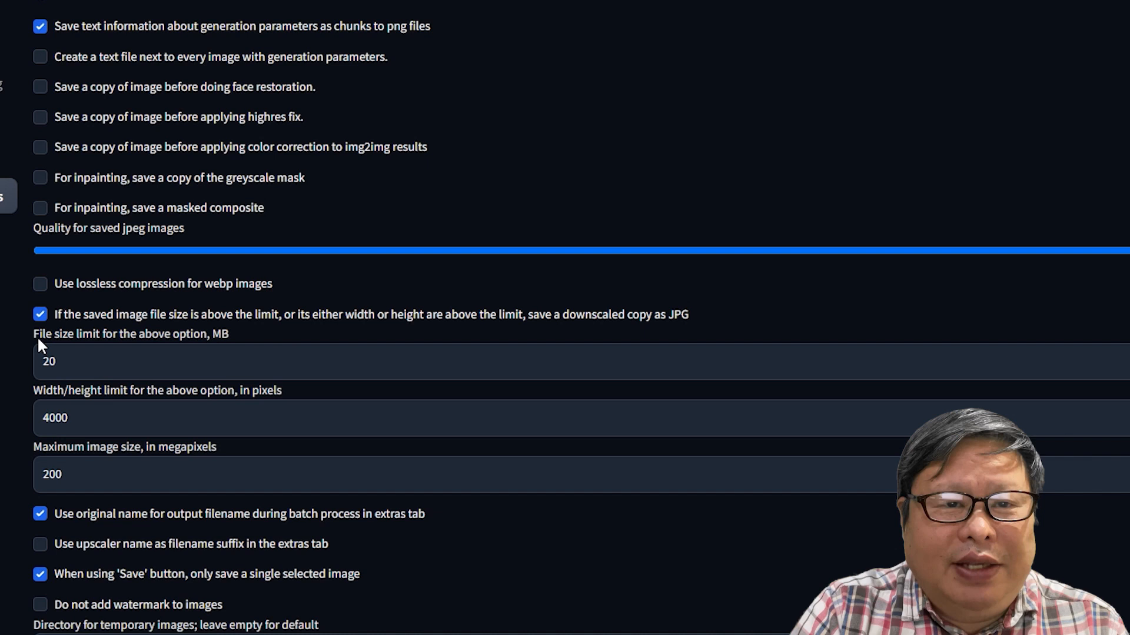
{"action": "mouse_move", "coordinate": [223, 346]}
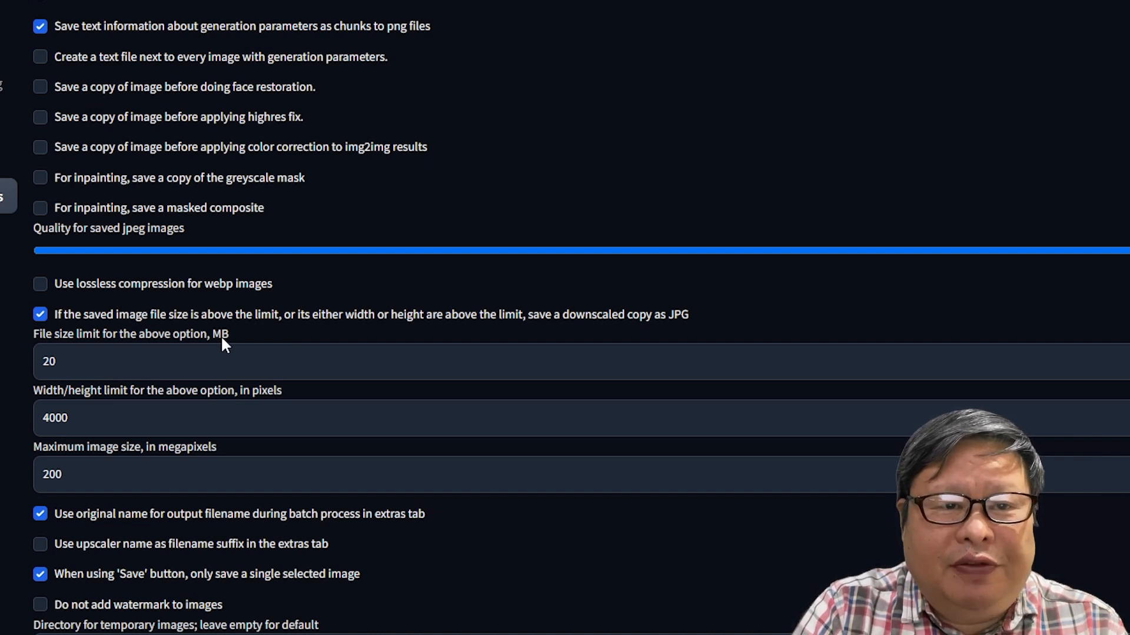
{"action": "left_click", "coordinate": [40, 314]}
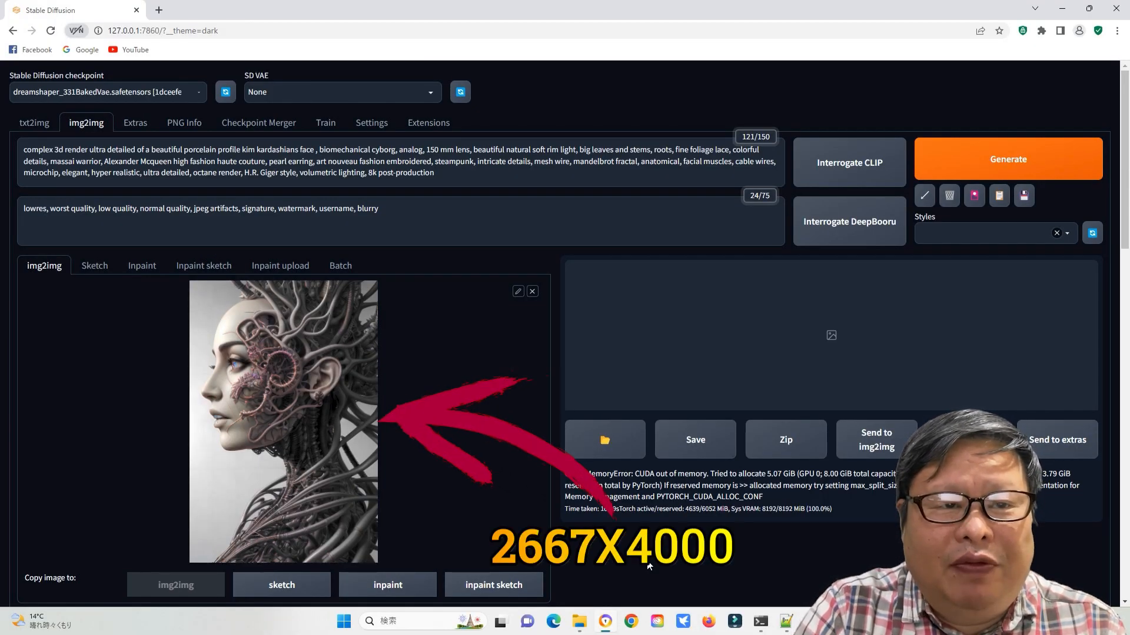
Run the final 10688×16000 upscale and highlight its 279-minute time taken.
{"action": "scroll", "scroll_direction": "down", "scroll_amount": 3}
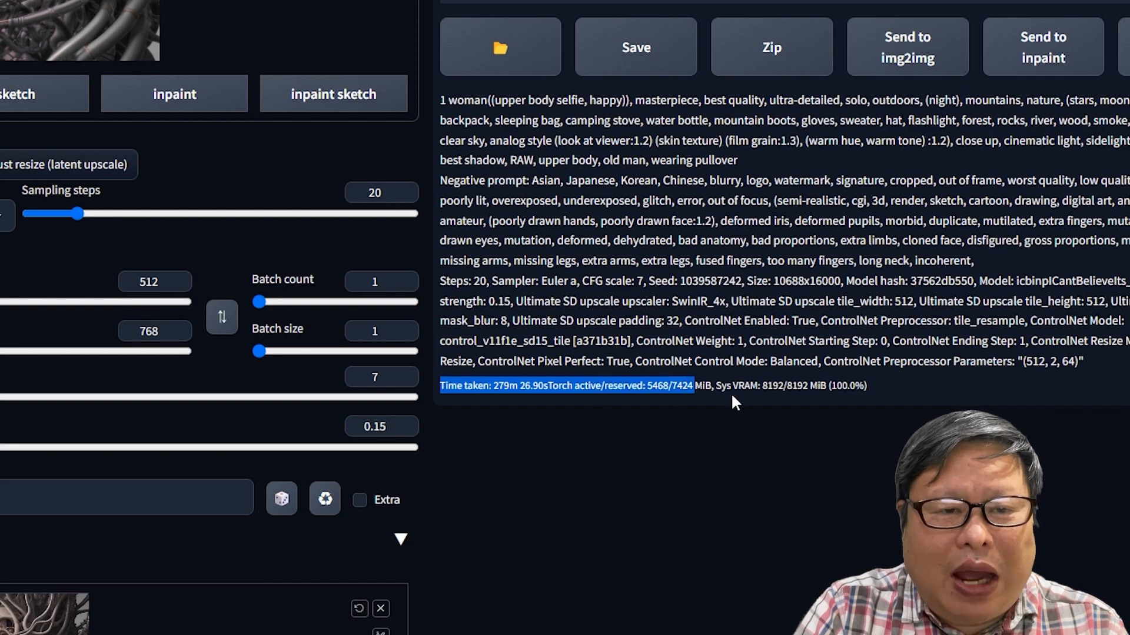
{"action": "left_click", "coordinate": [499, 47]}
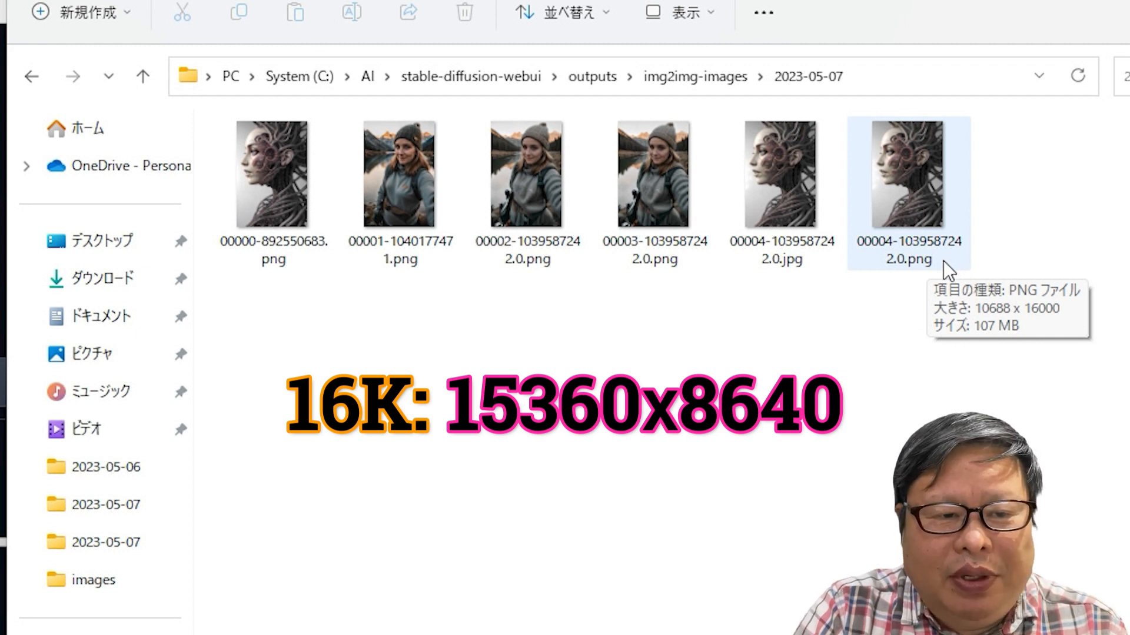
View the 107 MB 10688×16000 cyborg portrait PNG (00004) from the 2023-05-07 img2img output folder.
{"action": "double_click", "coordinate": [907, 173]}
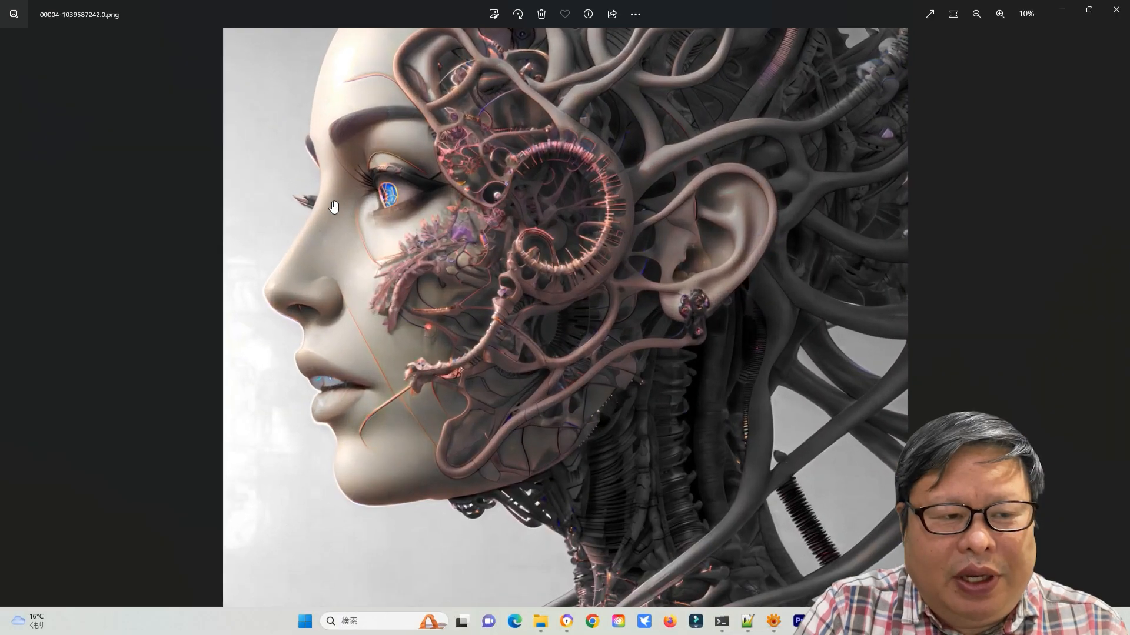